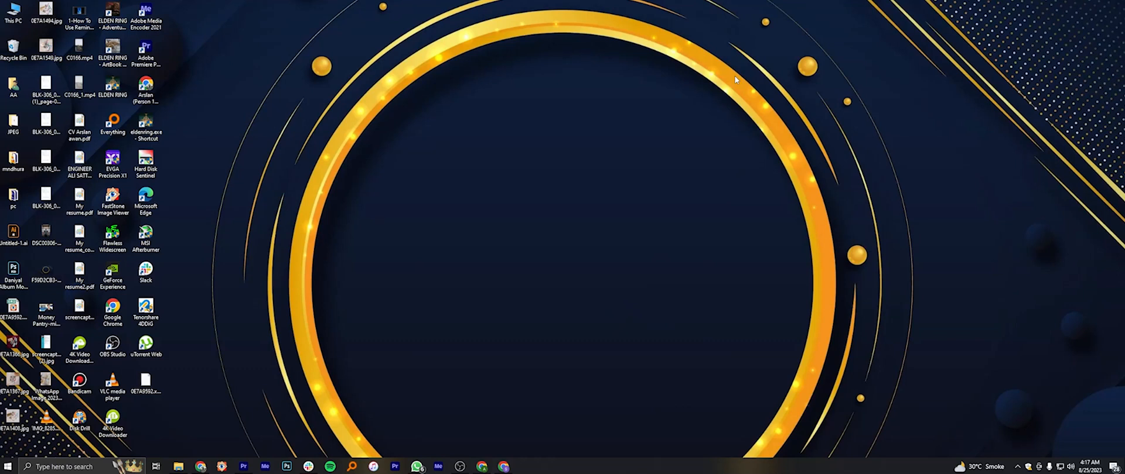
mouse_move(616, 227)
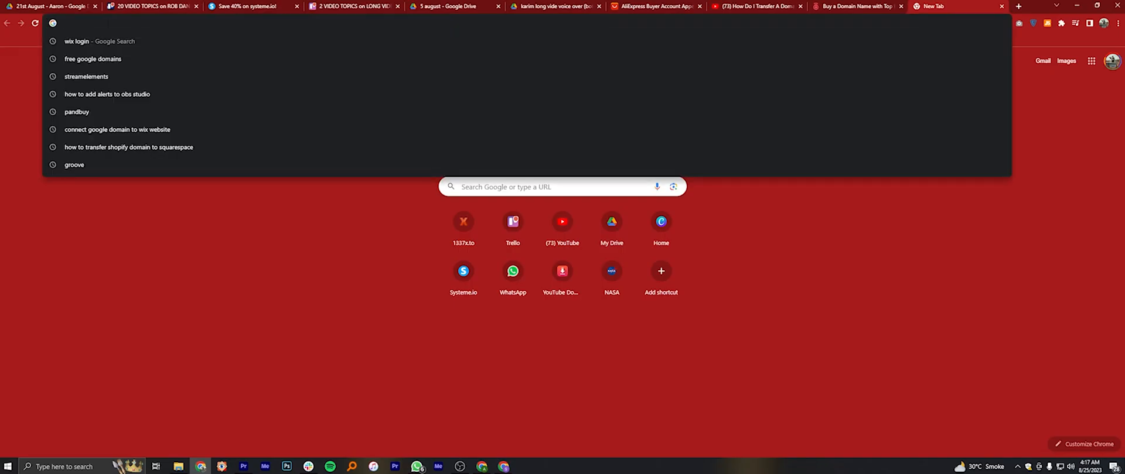
- Search 'google domains' in Chrome and open the domains.google result
type("google daom")
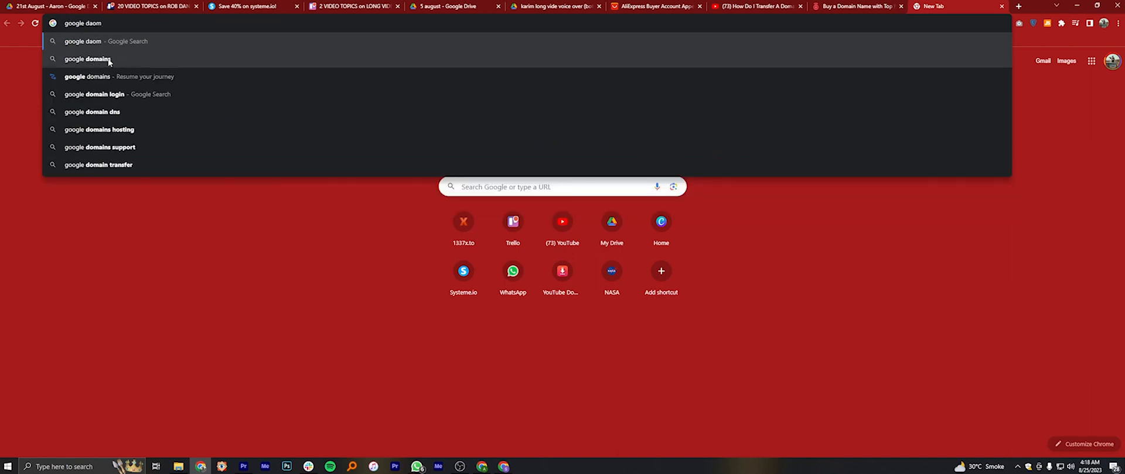
left_click(87, 58)
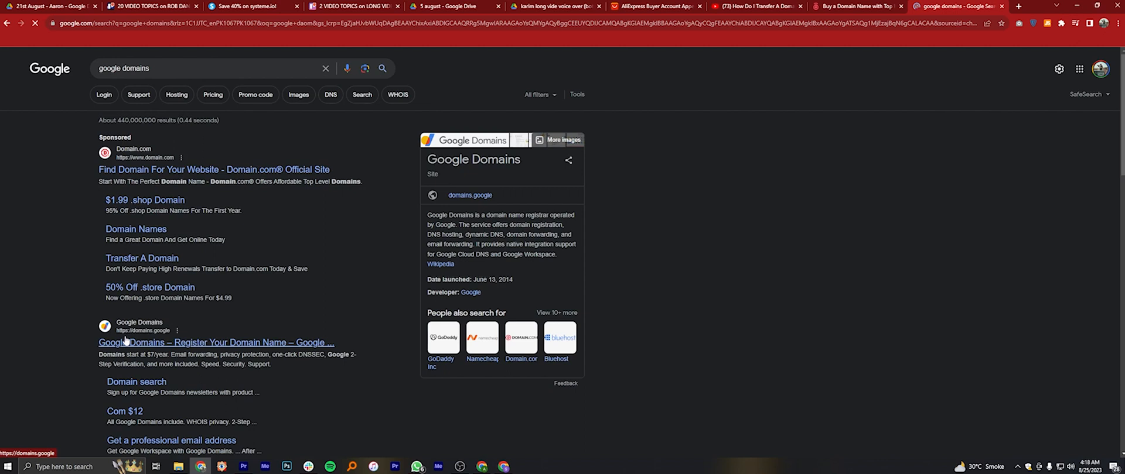
left_click(215, 342)
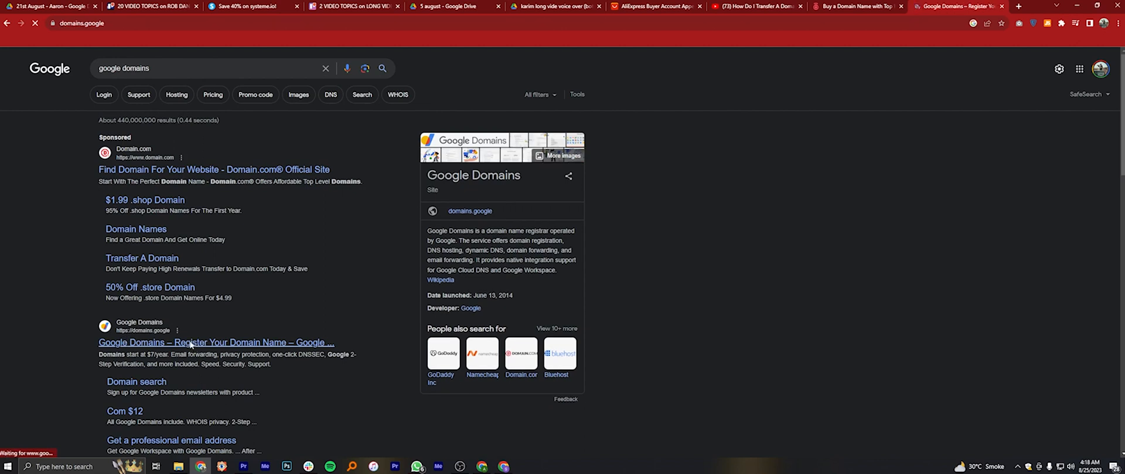
- Search Google Domains for the domain nexg3nphptography.pk
left_click(215, 343)
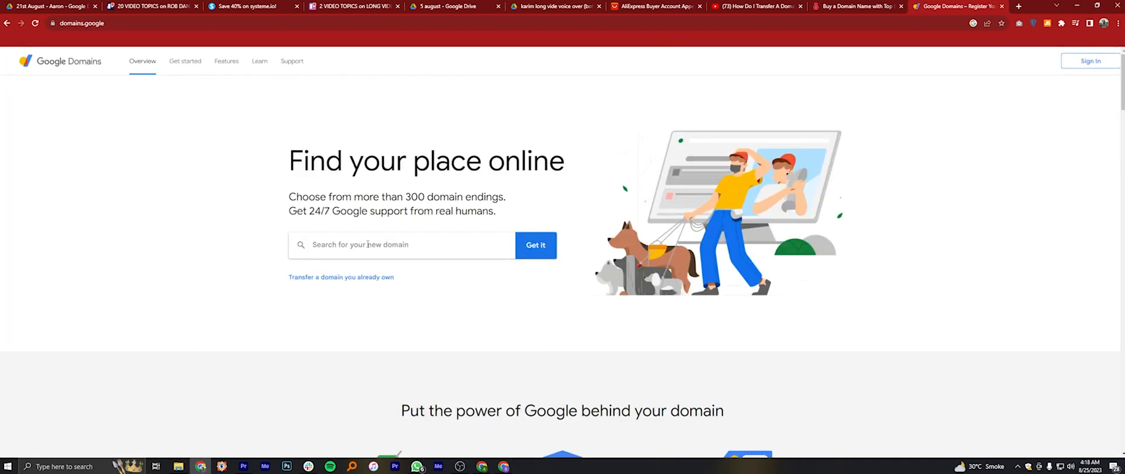
type("nexg3n")
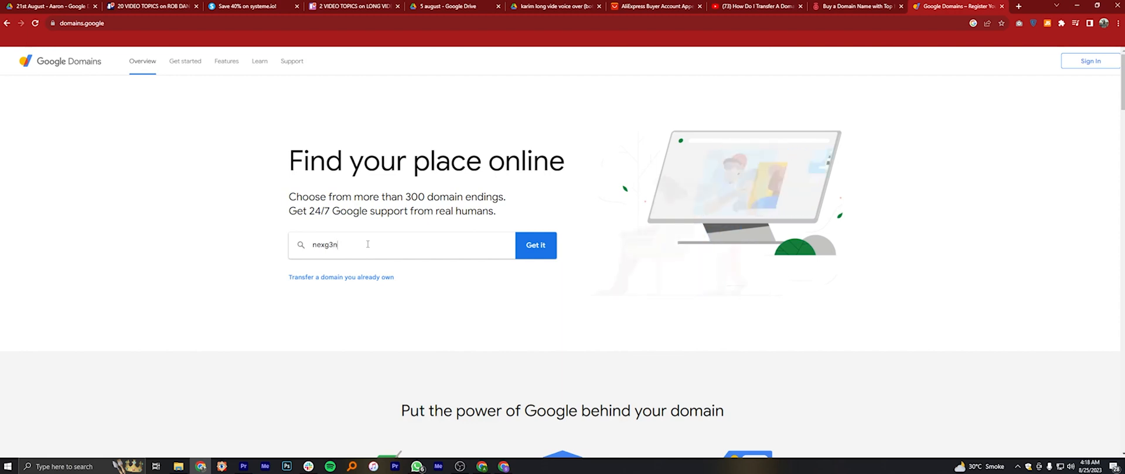
type("phptography.pk")
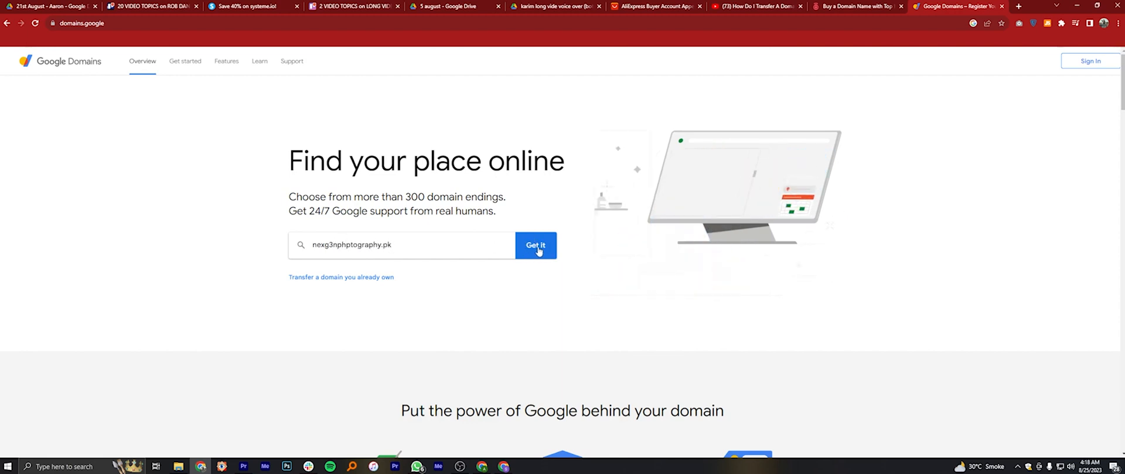
left_click(535, 245)
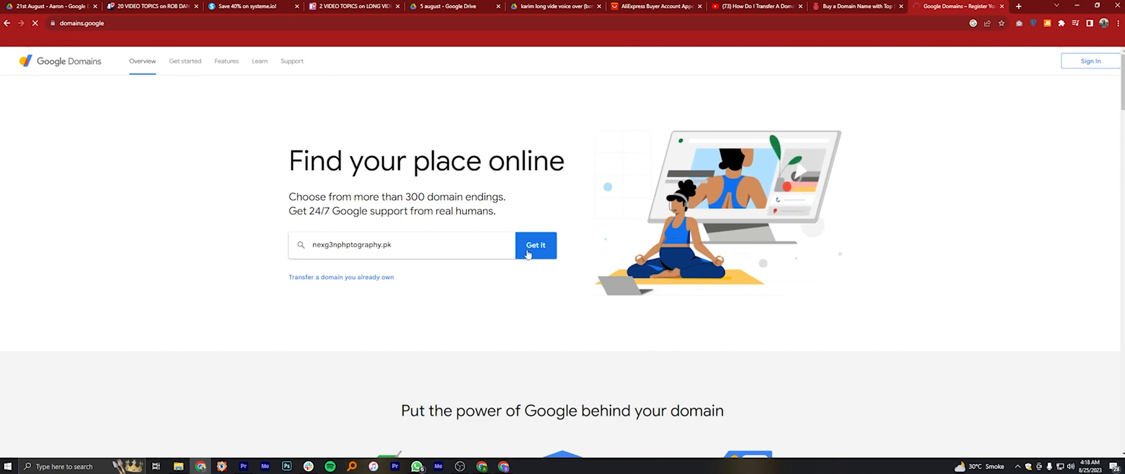
left_click(535, 245)
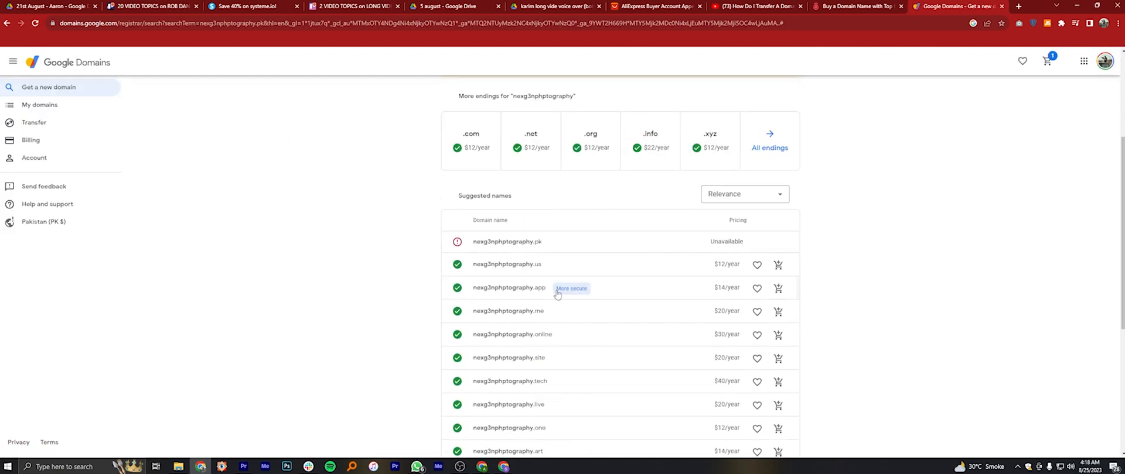
- Add the .com ending, nexg3nphptography.com, to the cart and go to the cart
scroll("up", 3)
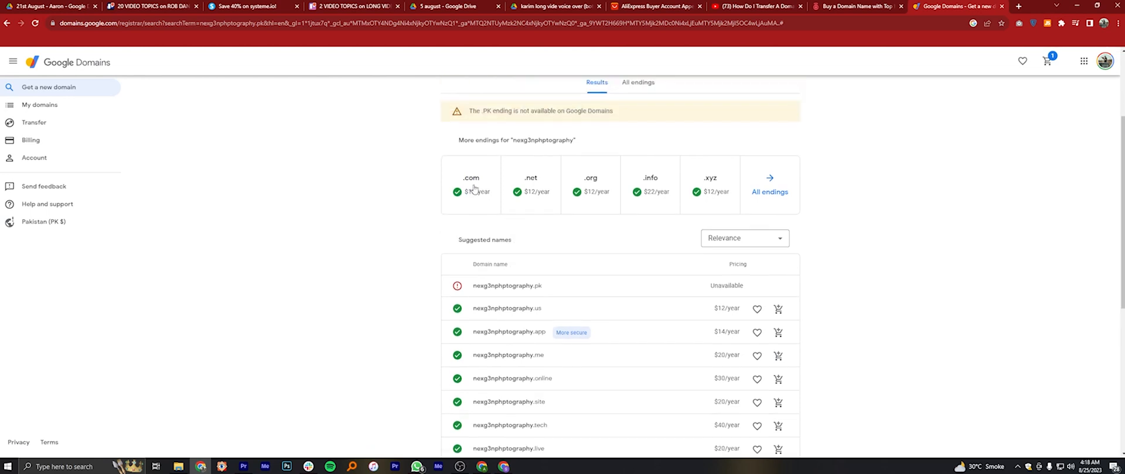
left_click(470, 184)
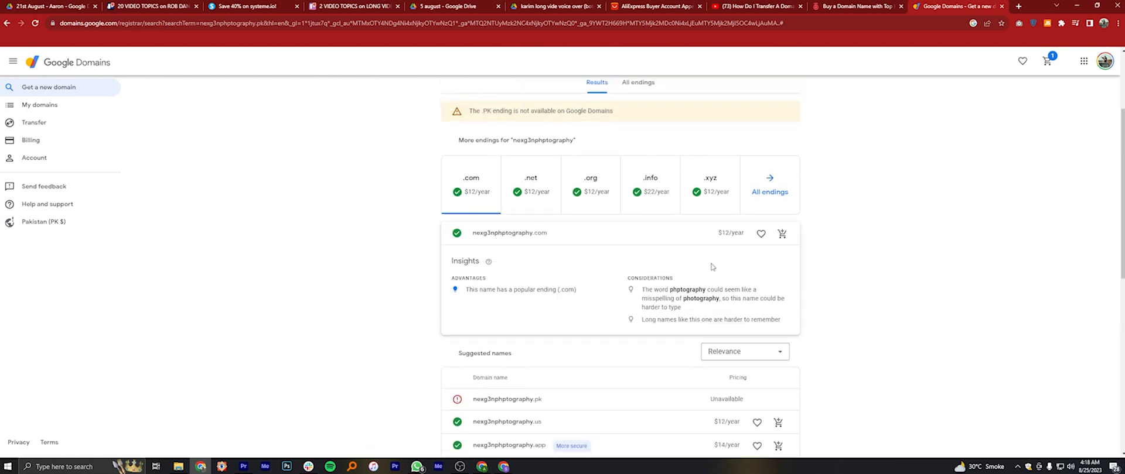
left_click(782, 234)
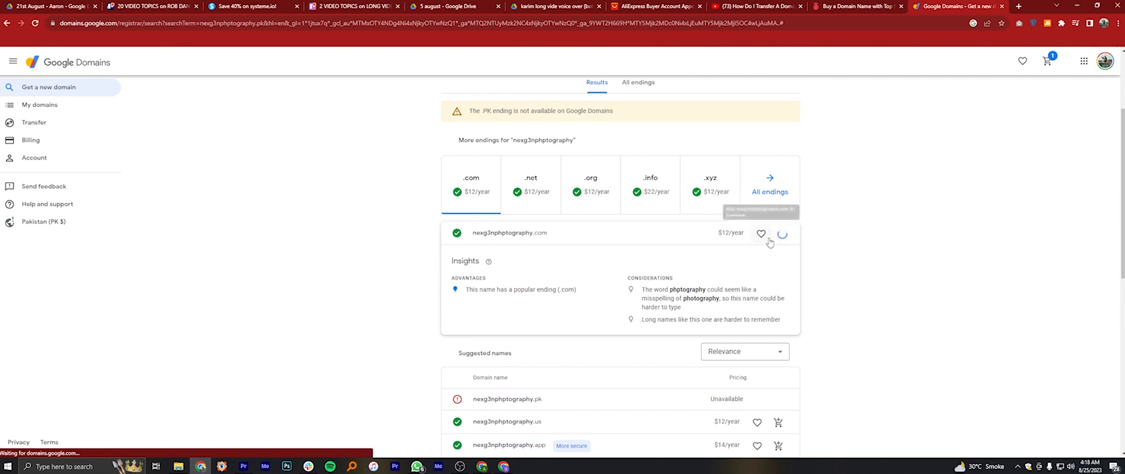
left_click(782, 234)
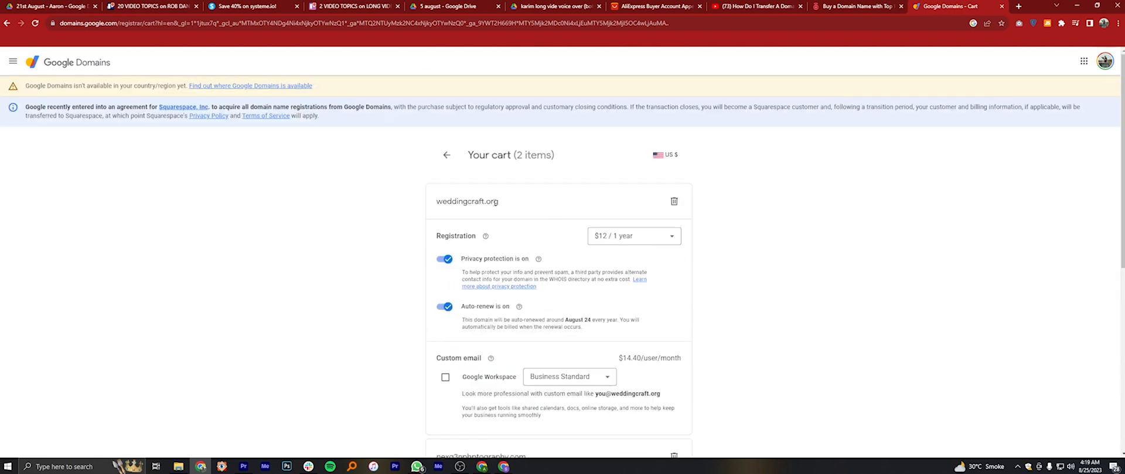
- Check the cart shows nexg3nphptography.com at $12 due today, then open a new tab
left_click(674, 202)
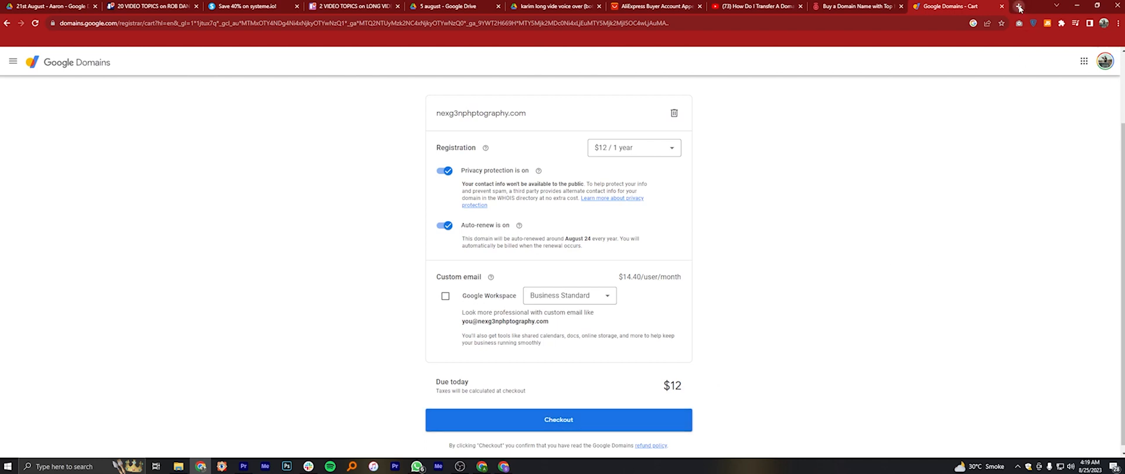
left_click(1017, 6)
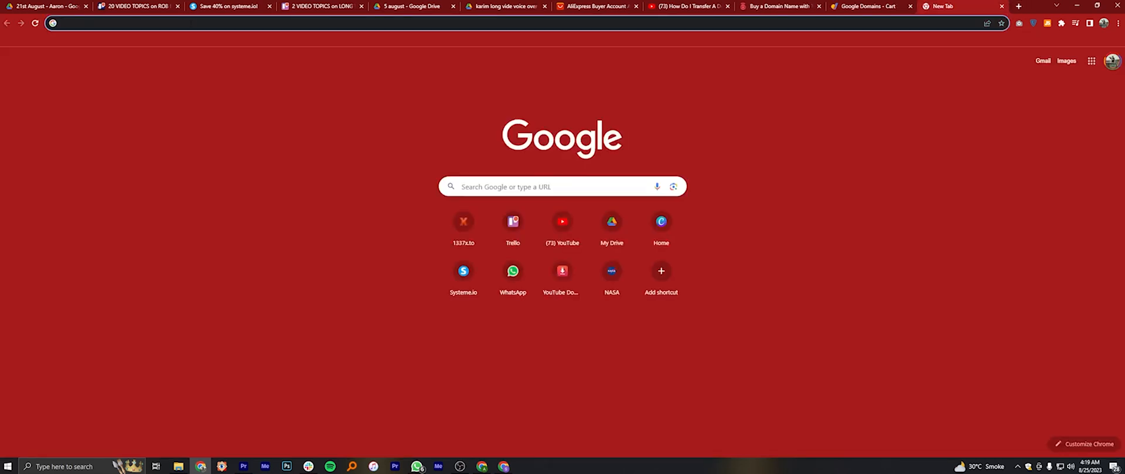
- Search 'wix login' and open the My Site 1 dashboard from the Wix sites list
type("wix login")
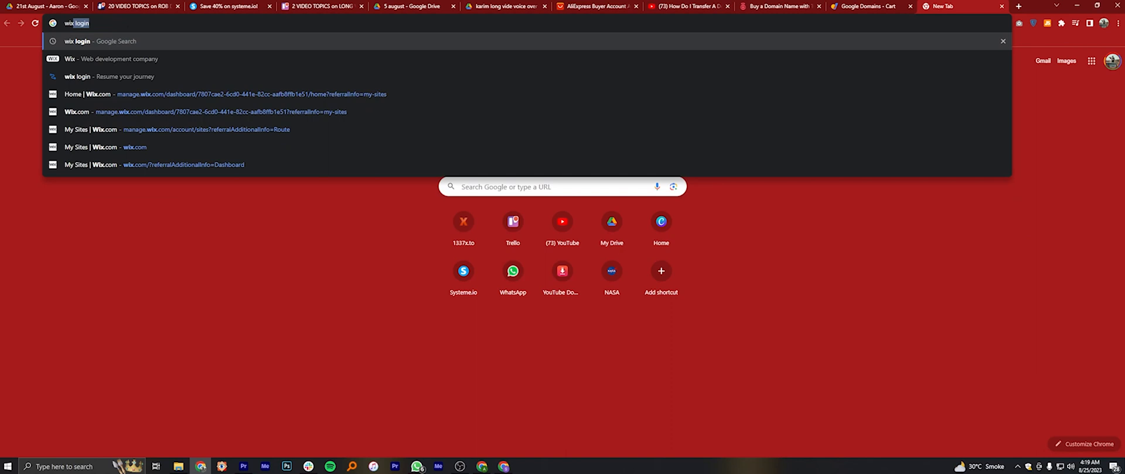
key("Return")
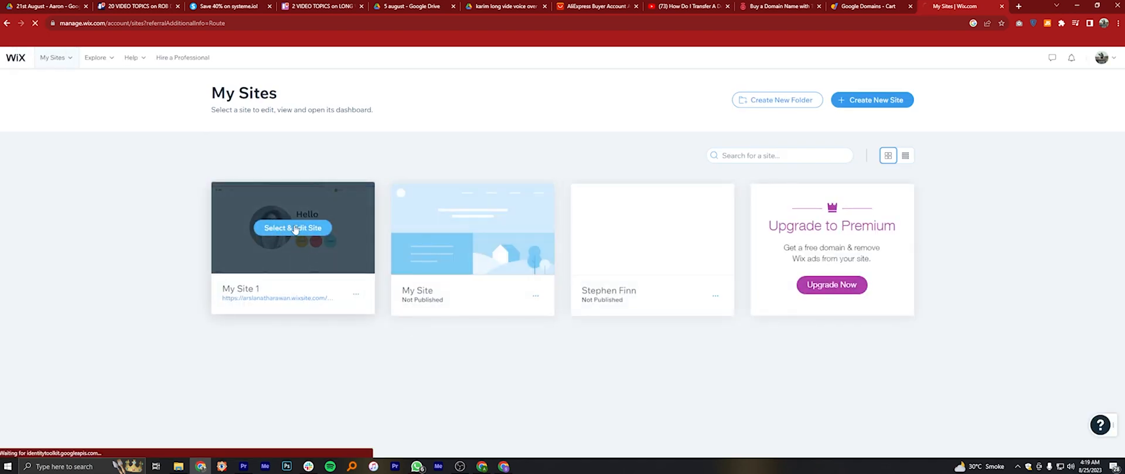
left_click(293, 228)
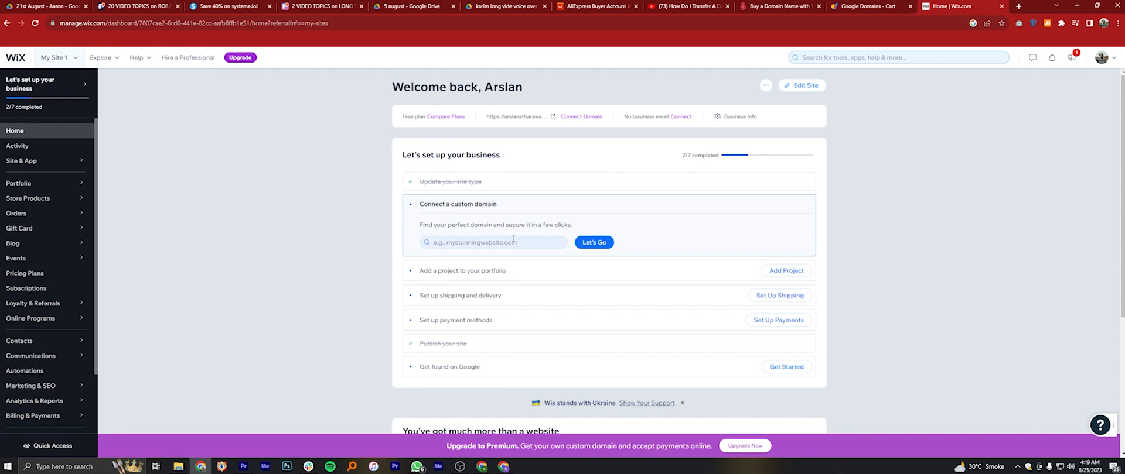
- Paste nexg3nphptography.com into Wix's domain field, confirm it's available, and claim it
right_click(493, 242)
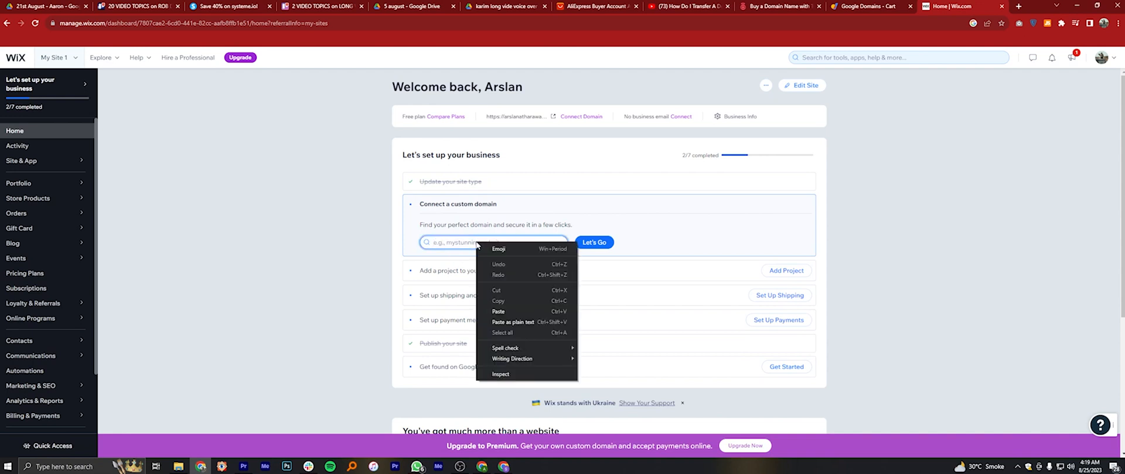
left_click(497, 311)
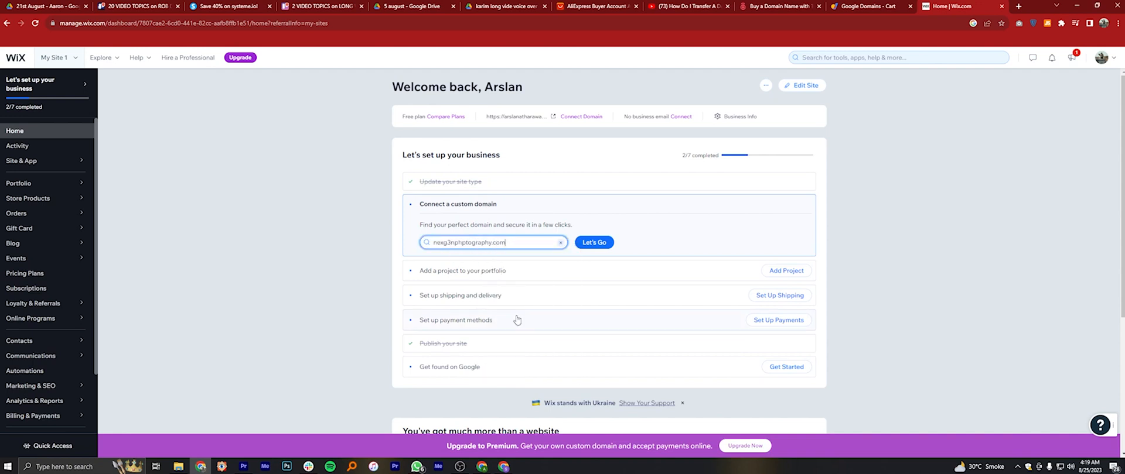
left_click(594, 242)
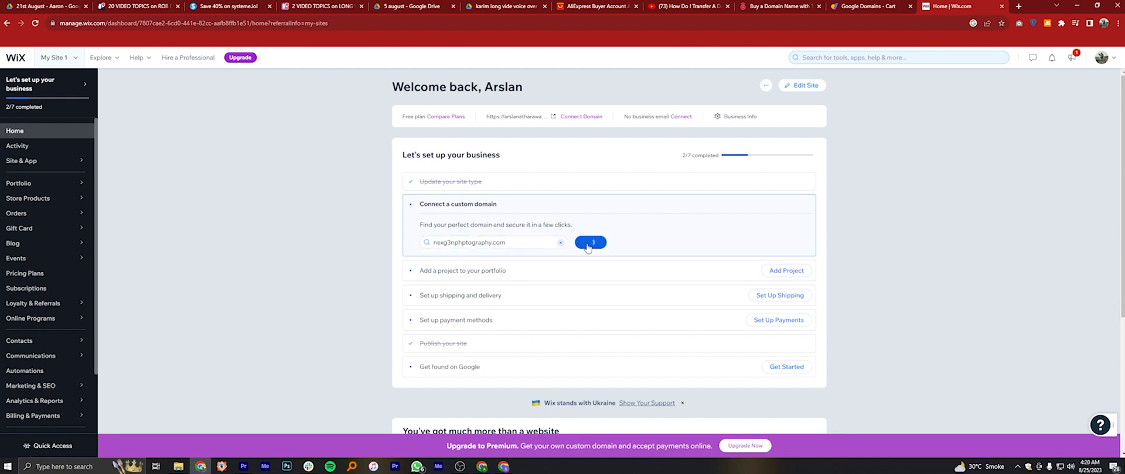
left_click(590, 243)
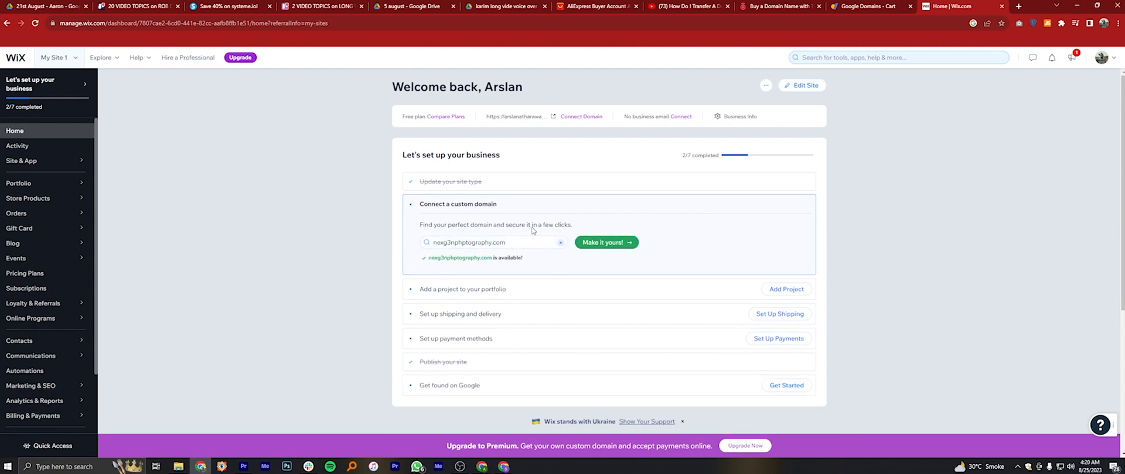
mouse_move(606, 243)
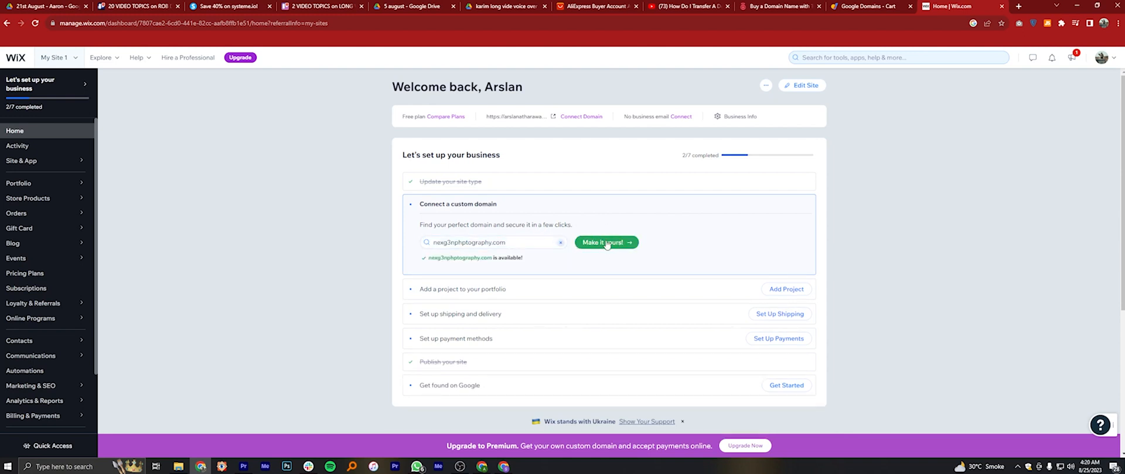
left_click(604, 242)
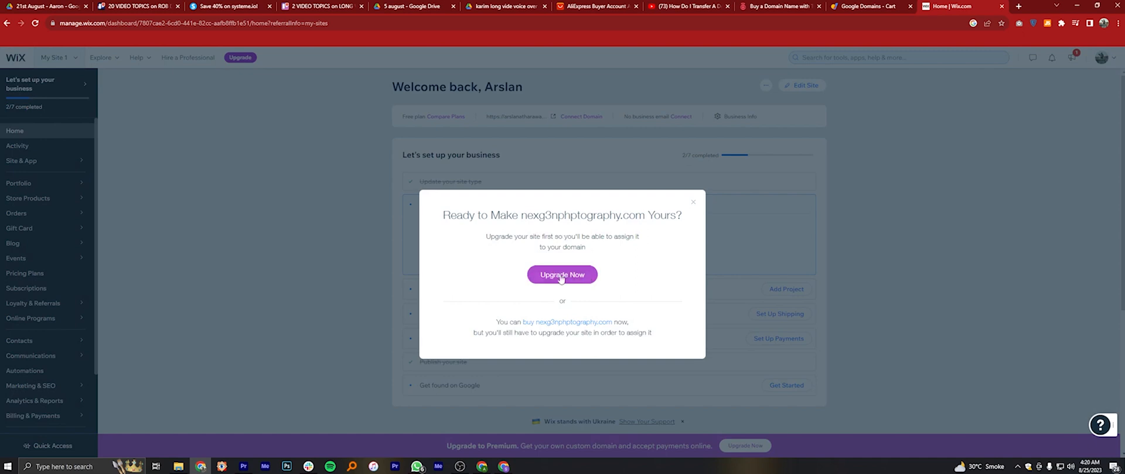